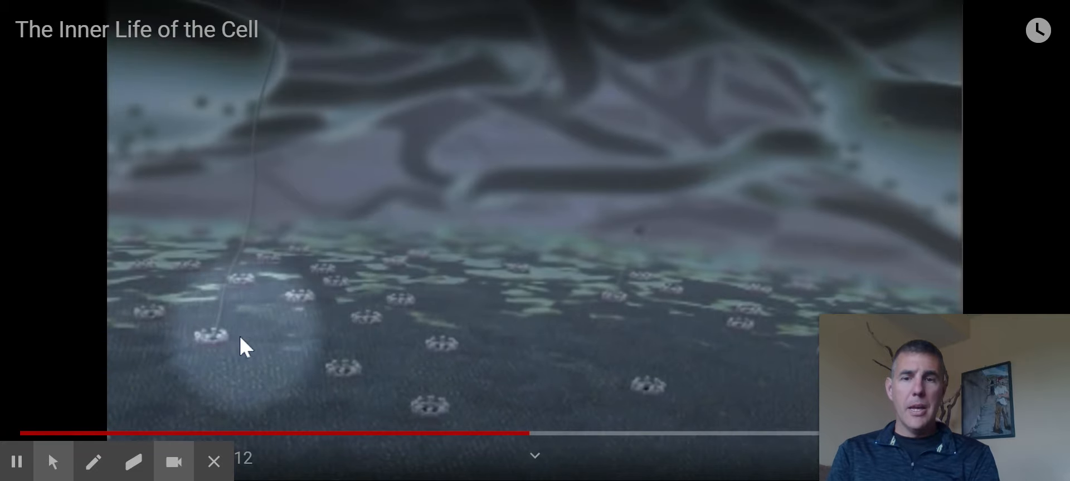
mouse_move(436, 286)
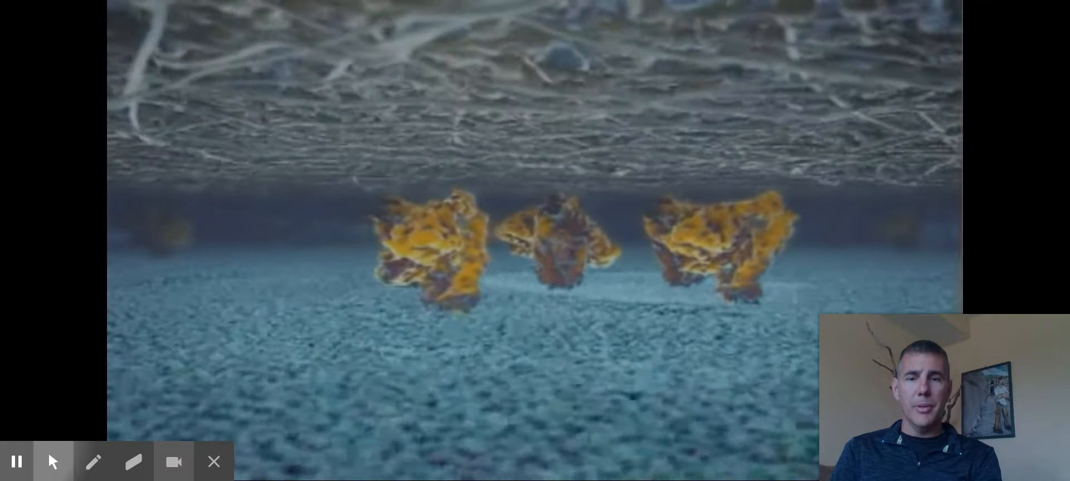
mouse_move(15, 462)
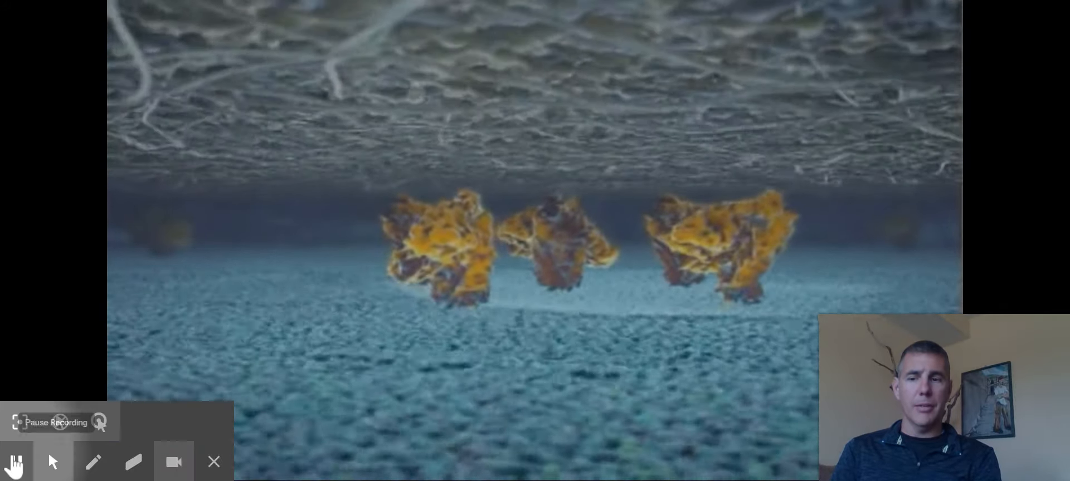